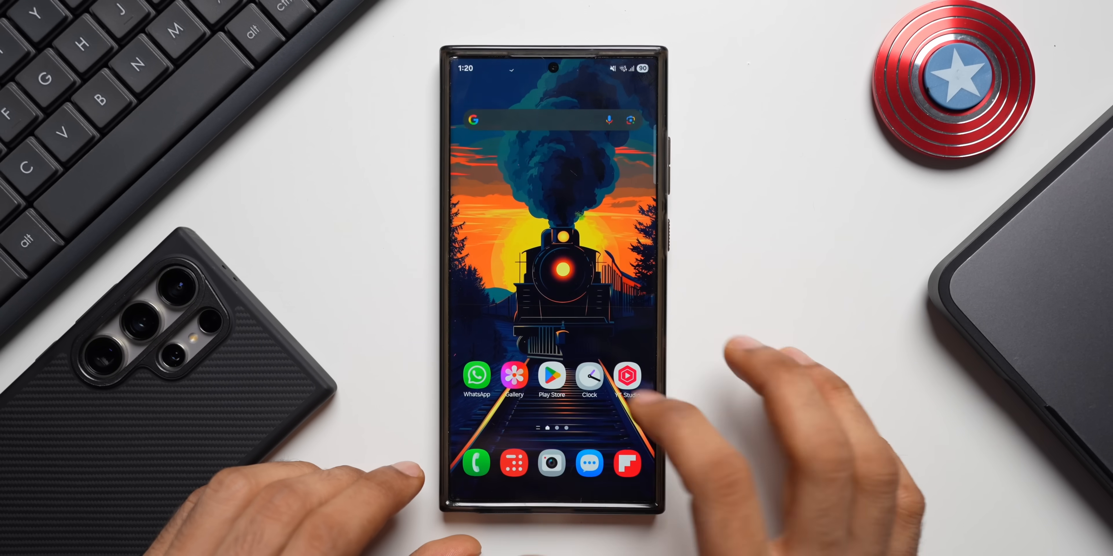
Open the Settings app from the Galaxy home screen
left_click(589, 463)
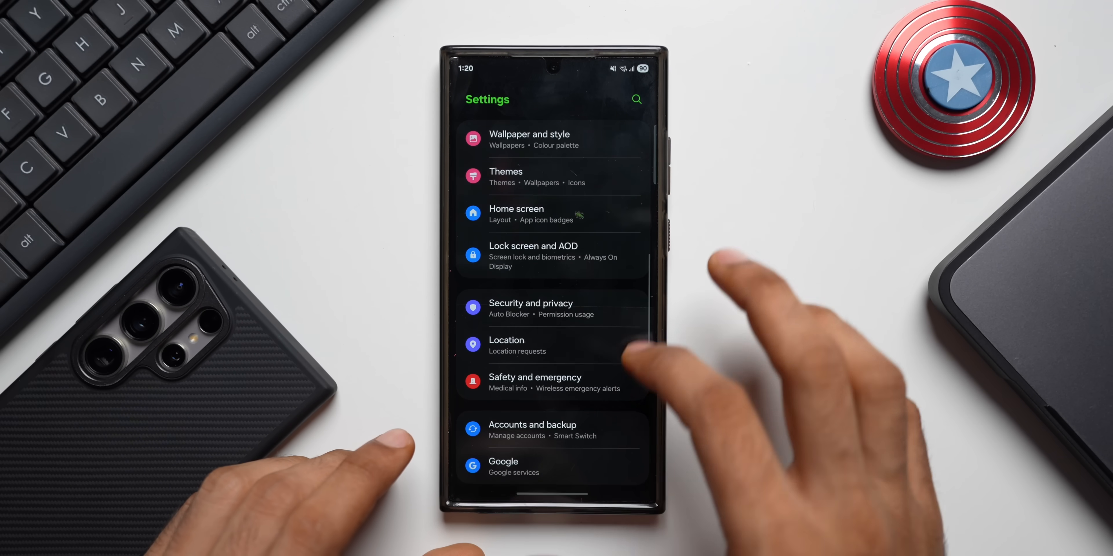
Start the 149 kB Google Play system update download via Security and privacy > Updates
left_click(529, 307)
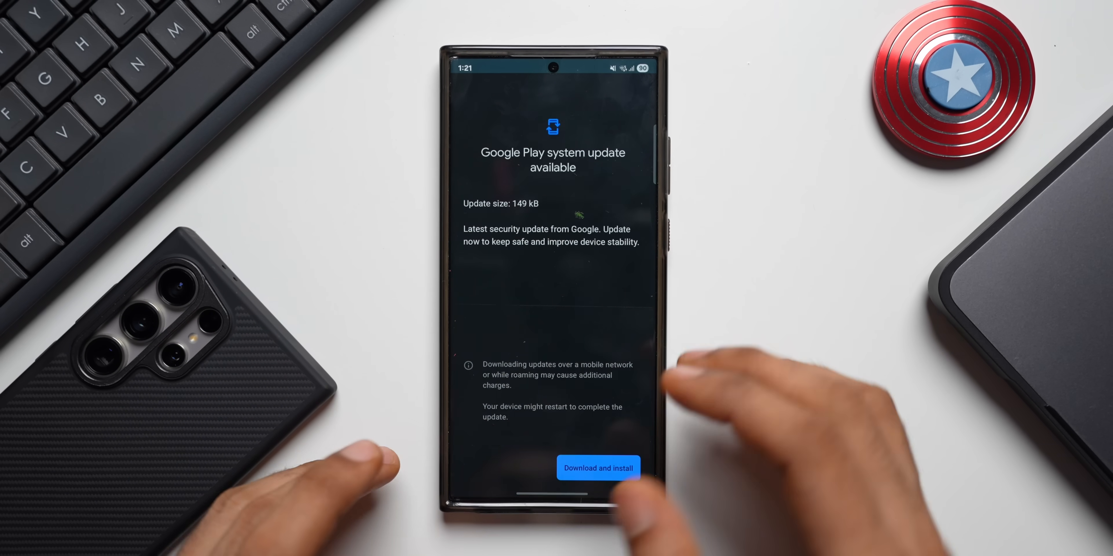
left_click(597, 468)
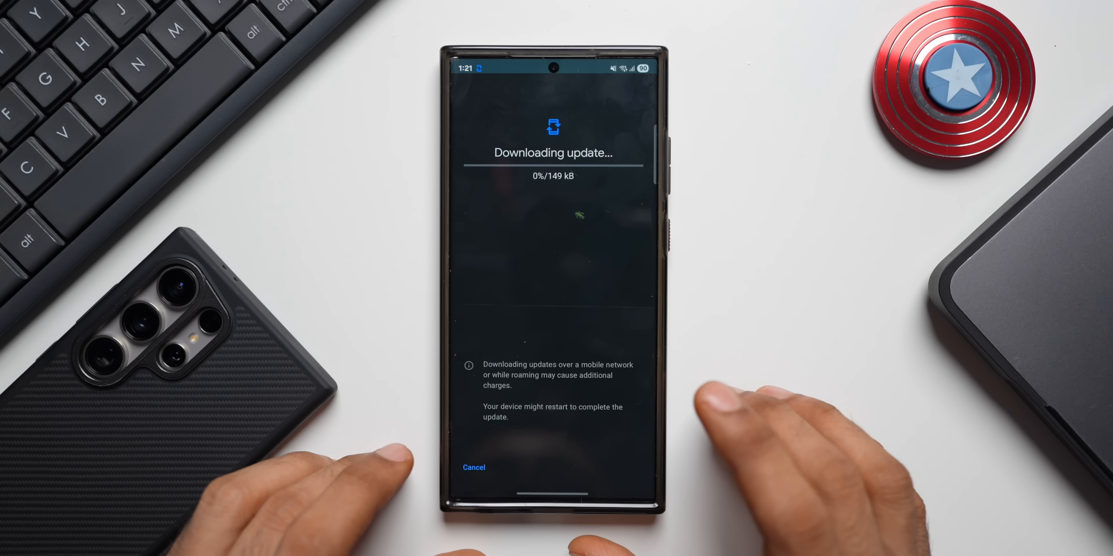